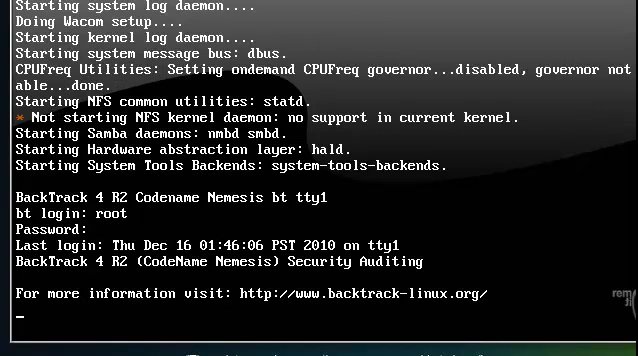
Step: Log in as root and run startx to launch the KDE desktop
key(Return)
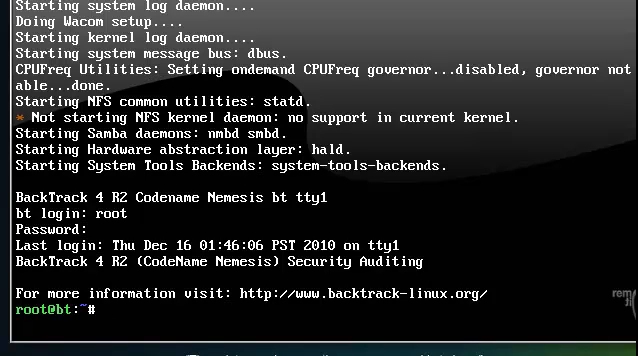
text(statx)
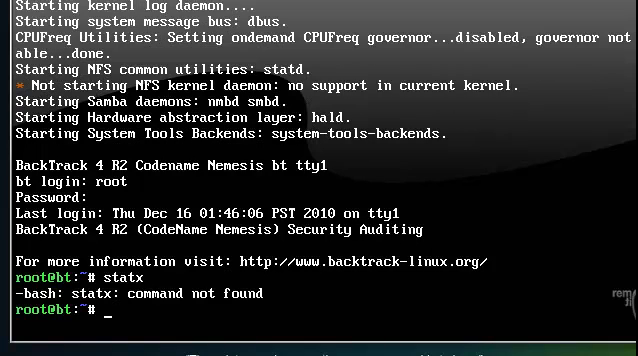
text(starrt)
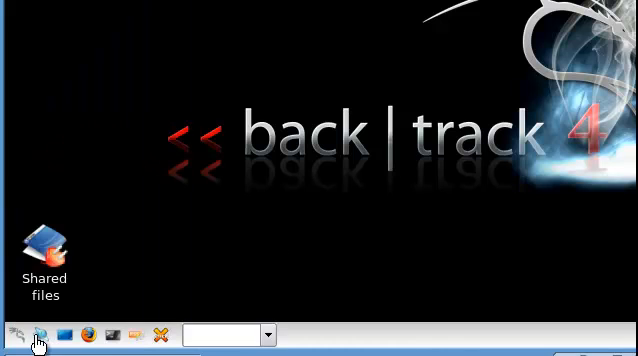
click(12, 335)
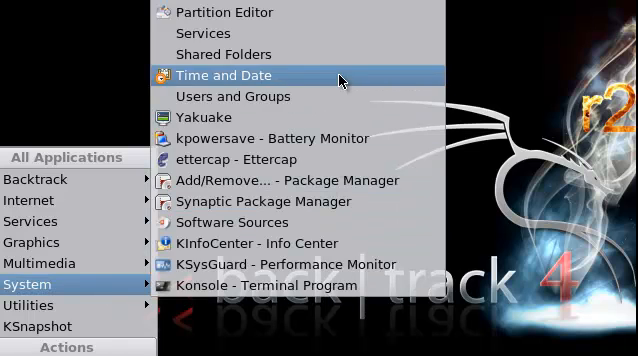
click(218, 75)
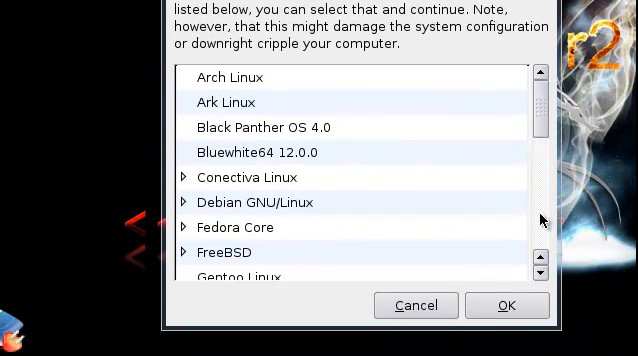
scroll(down, 3)
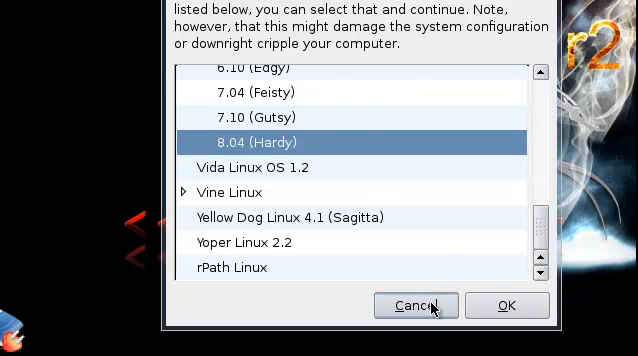
click(416, 305)
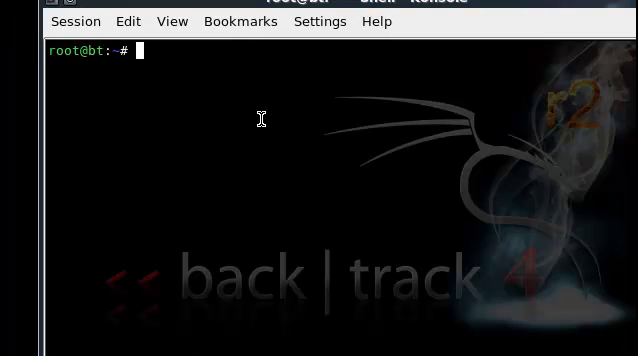
Step: Run apt-get install samba and smbd -V, confirming version 3.2.3, then clear the screen
text(apt)
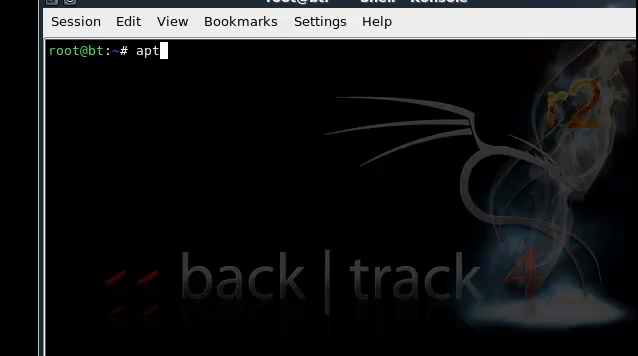
text(-get install smab)
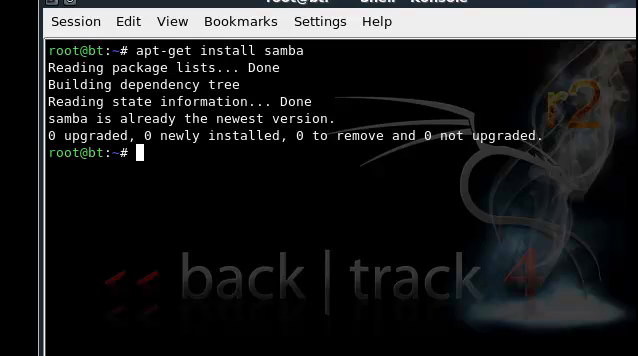
text(smb)
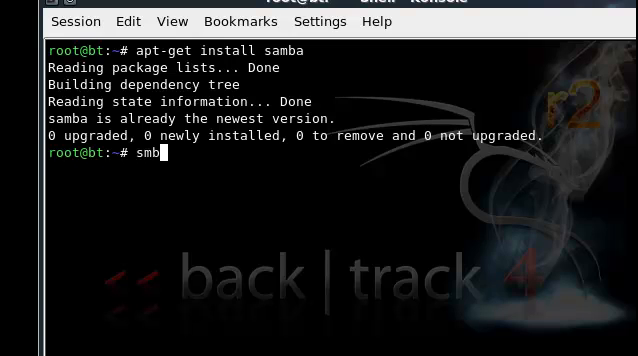
text(d -)
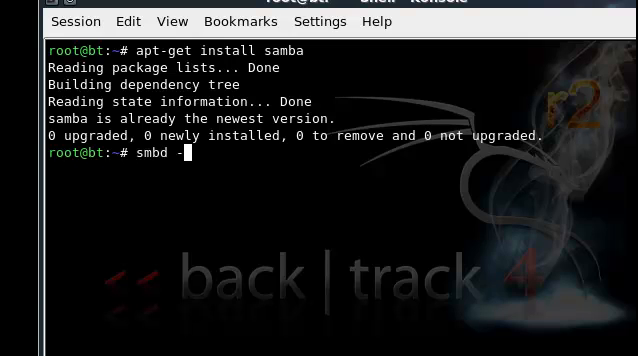
text(V)
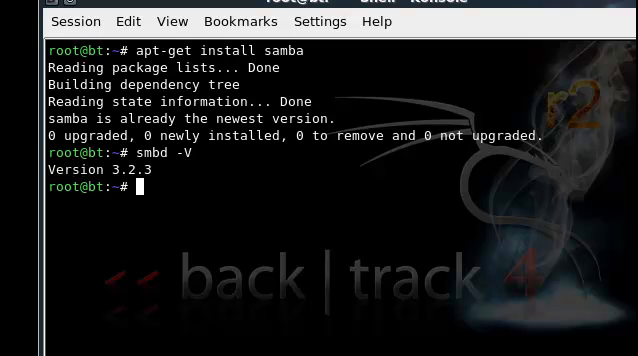
text(cl)
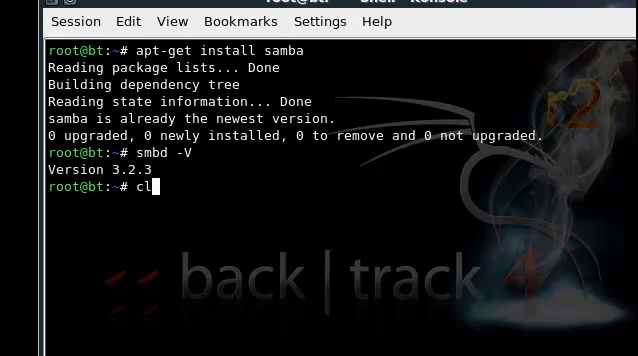
key(Return)
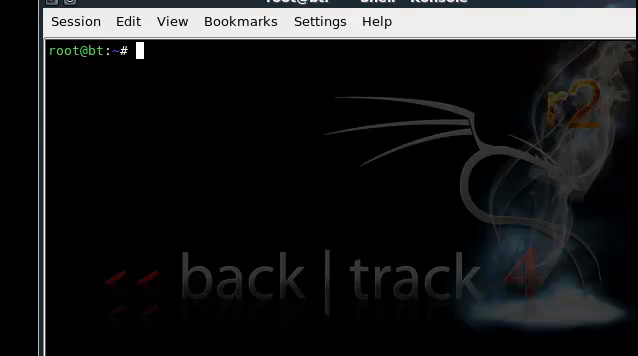
mouse_move(247, 272)
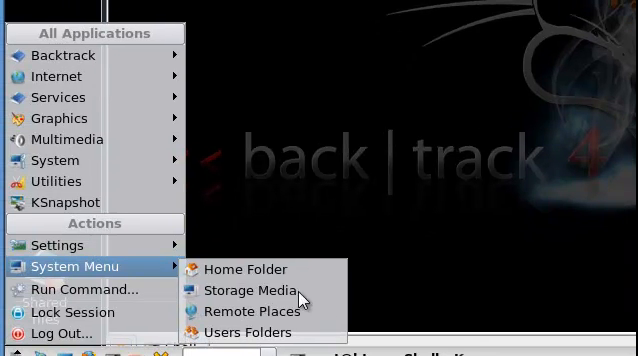
Step: Browse Storage Media into the 20G disk and scroll toward the etc/samba folder
click(250, 290)
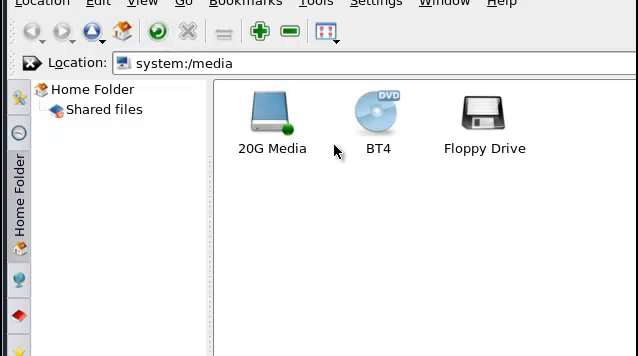
double_click(270, 110)
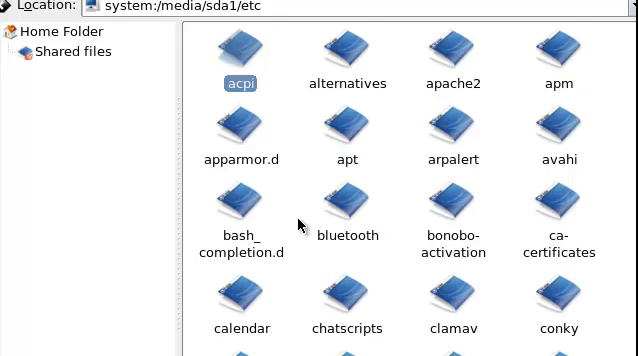
scroll(down, 3)
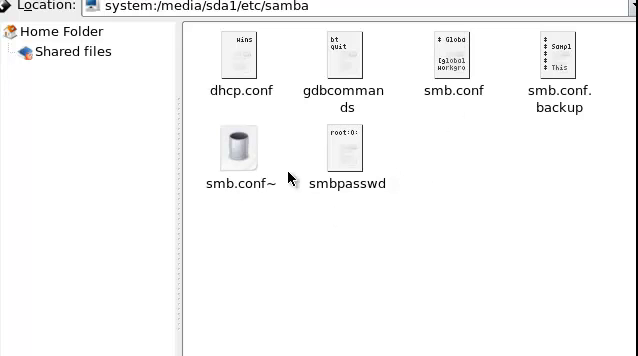
mouse_move(558, 120)
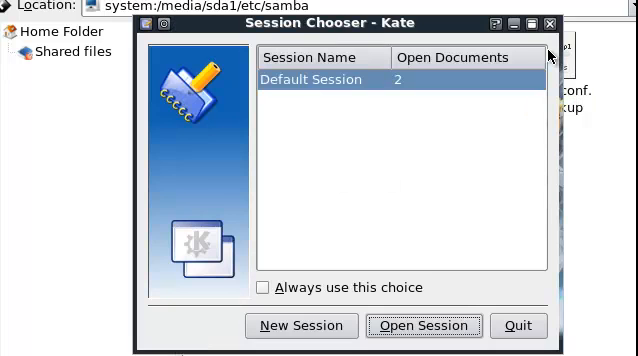
Step: Open Kate's Default Session to load smb.conf and smb.conf.backup
click(423, 325)
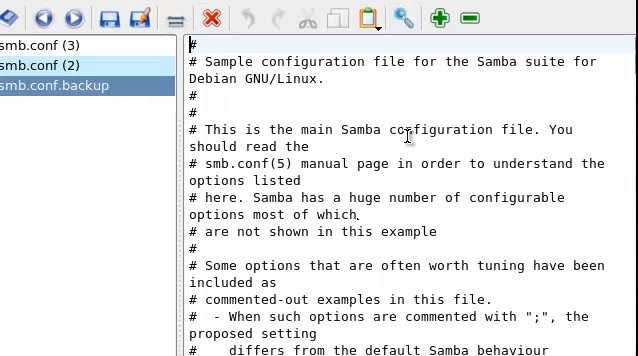
scroll(down, 3)
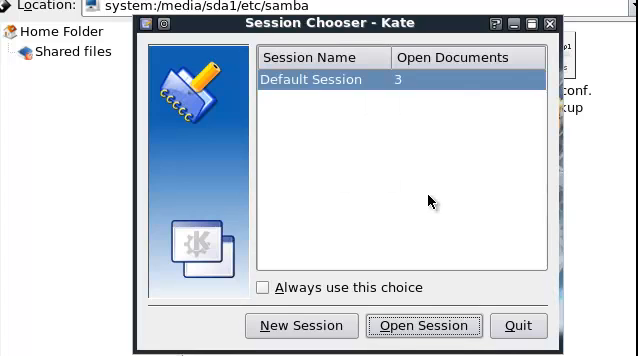
click(423, 325)
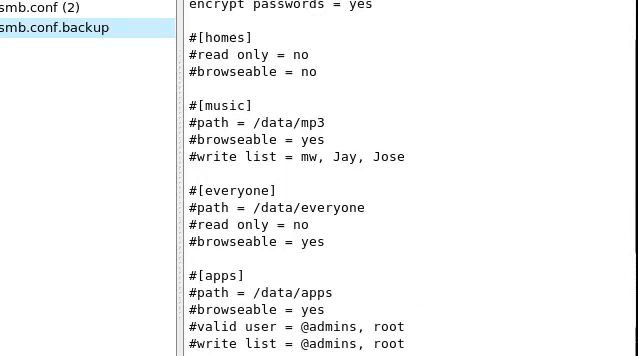
scroll(down, 3)
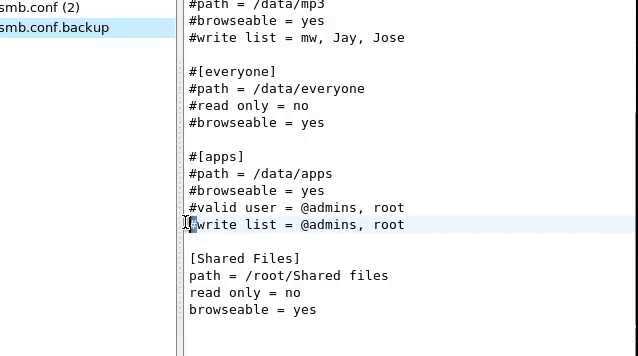
mouse_move(224, 155)
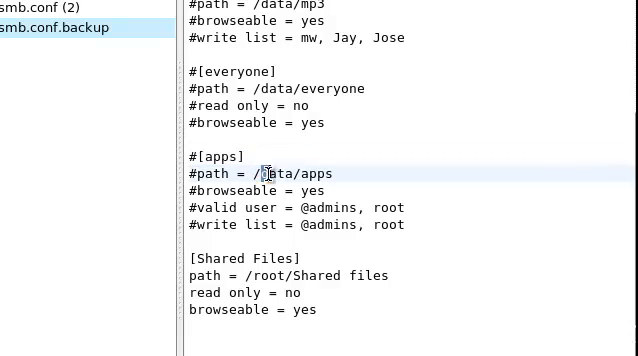
drag(270, 173, 335, 173)
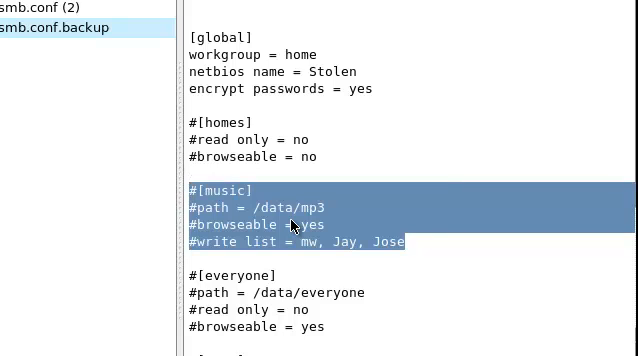
mouse_move(316, 212)
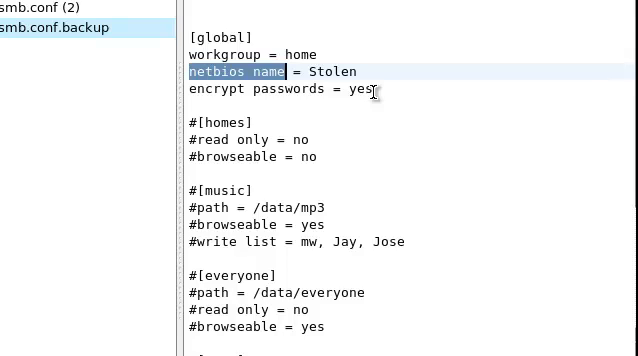
mouse_move(536, 17)
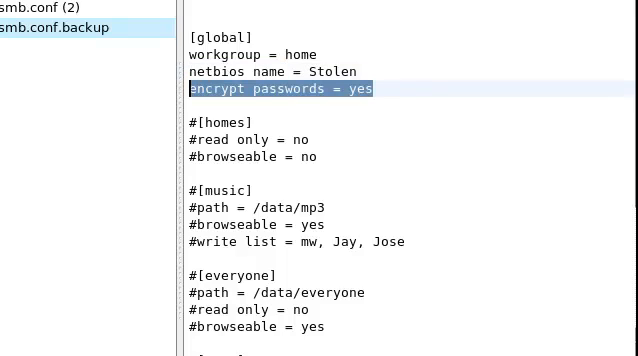
mouse_move(267, 143)
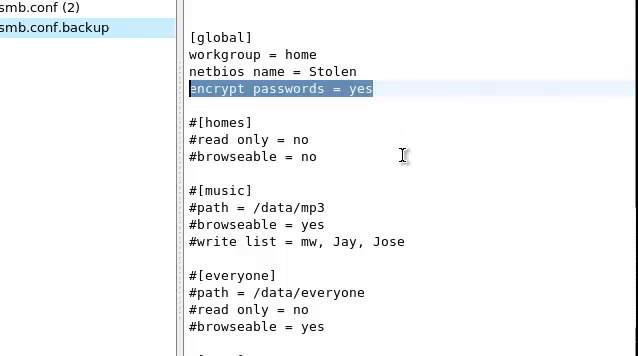
mouse_move(390, 160)
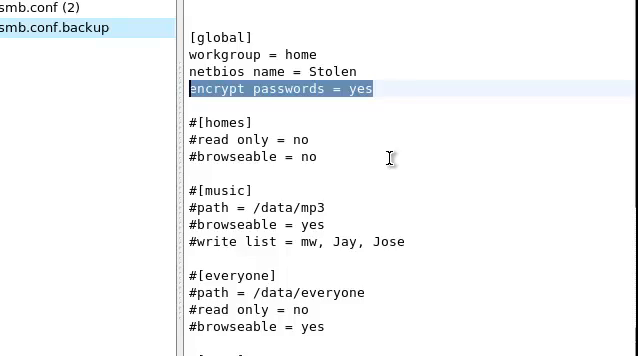
Step: Scroll through smb.conf in Kate and double-click in the text to review the share sections
scroll(down, 3)
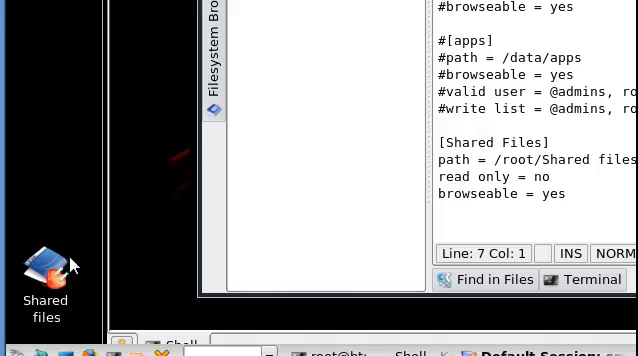
mouse_move(543, 148)
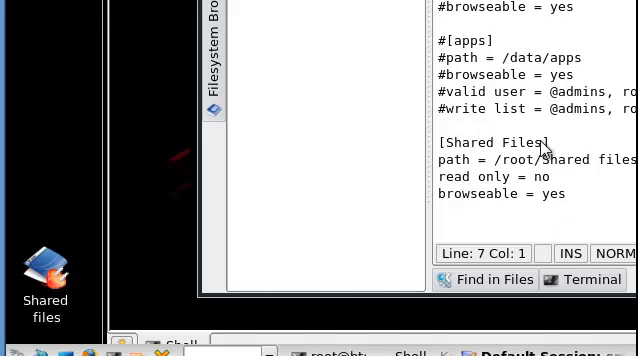
double_click(495, 142)
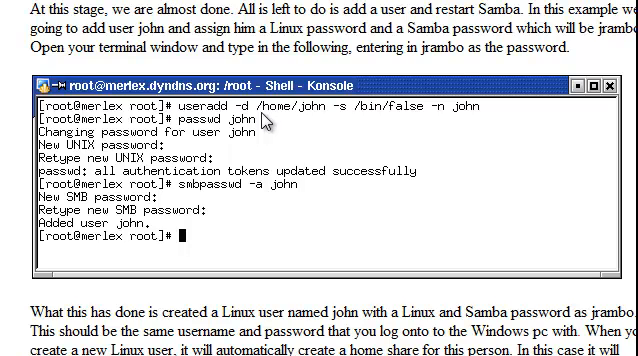
mouse_move(485, 128)
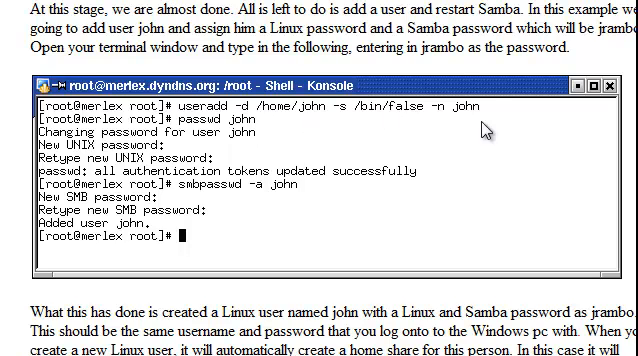
mouse_move(487, 132)
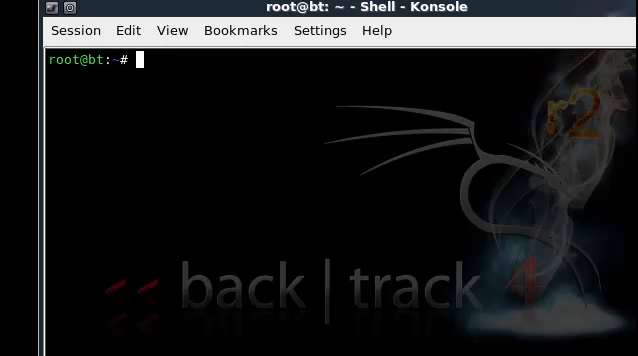
Step: Enter 'smbpasswd -a root' in Konsole to add root as a Samba user
text(smb)
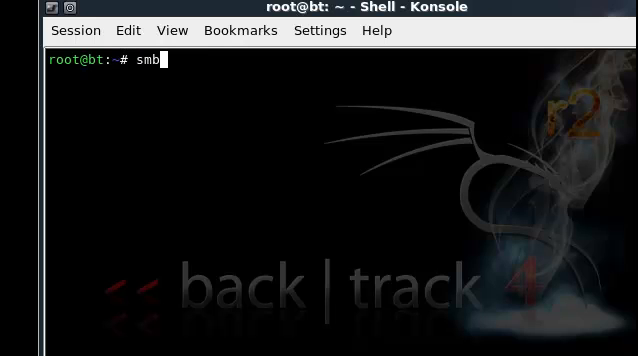
text(passwd)
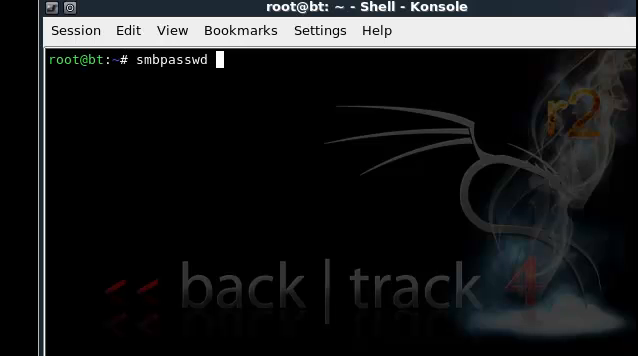
text(-a)
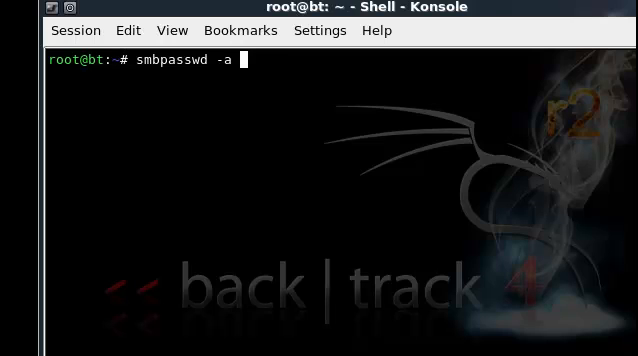
text(root)
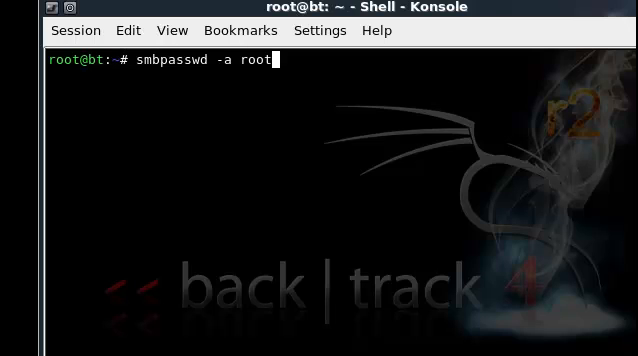
key(BackSpace)
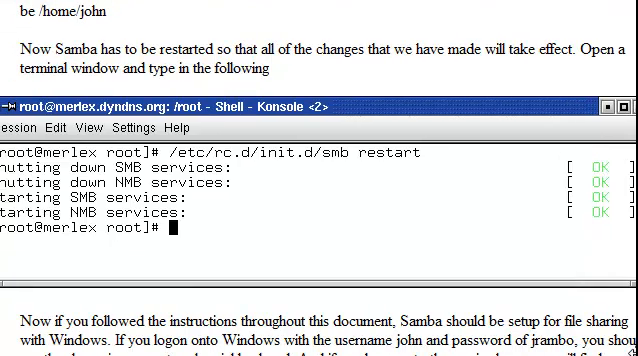
mouse_move(216, 184)
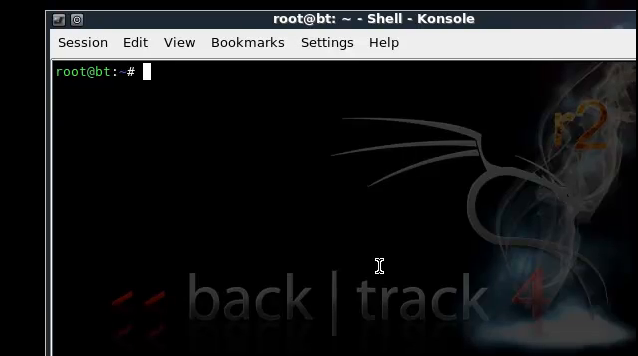
Step: Run the /etc/init.d/samba init script to restart the Samba service
text(/etc/)
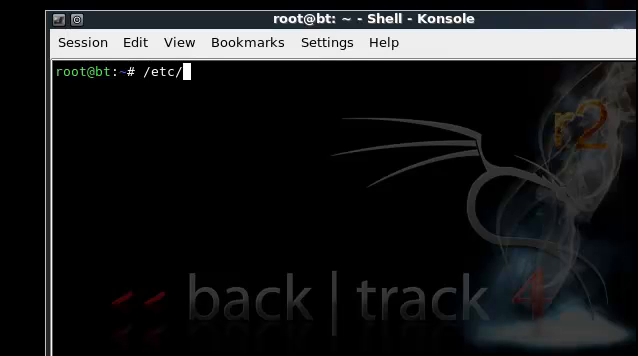
text(init.d)
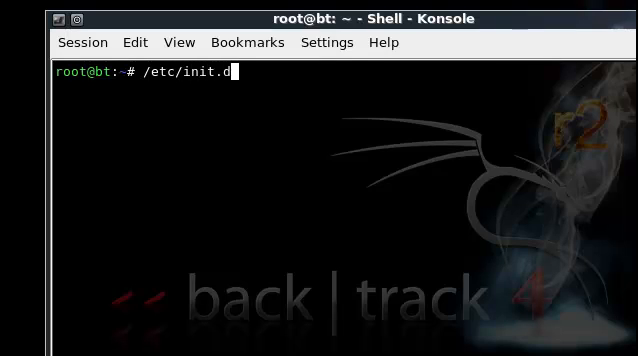
text(/)
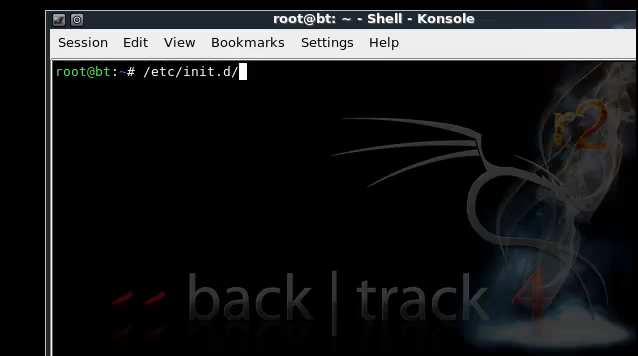
text(samba)
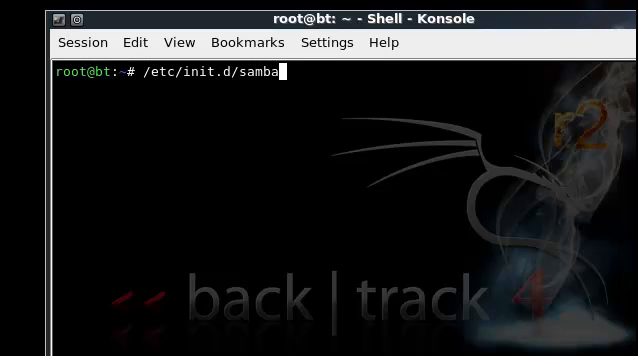
text(st)
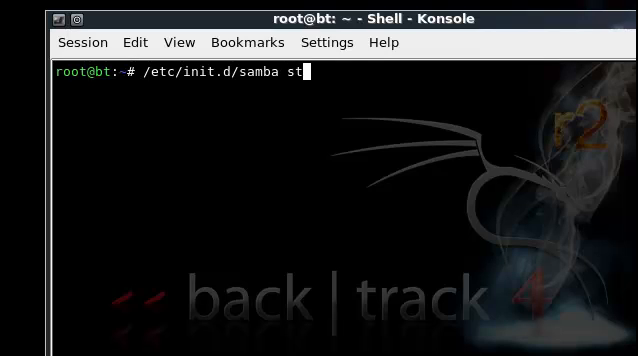
key(Return)
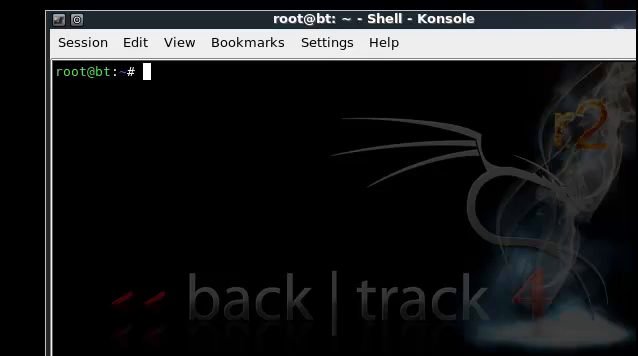
mouse_move(172, 101)
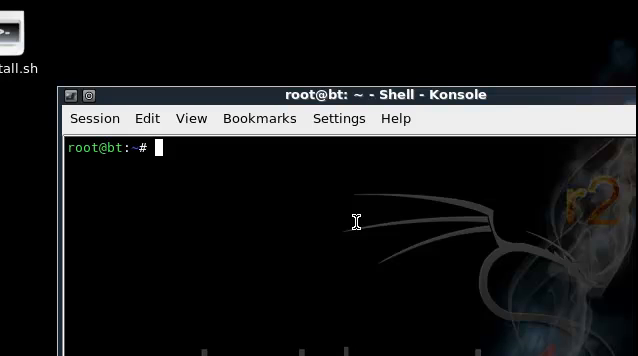
Step: Run start-network to bring the network up
text(s)
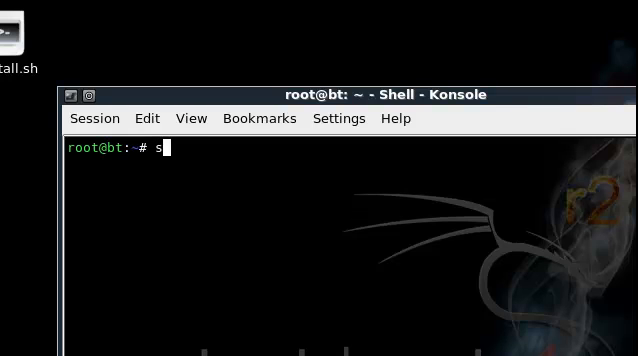
text(tart-networ)
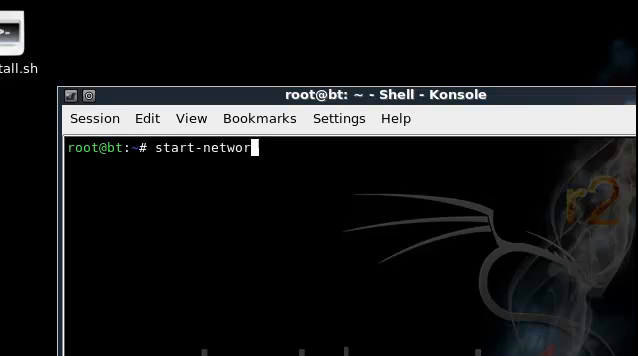
key(Return)
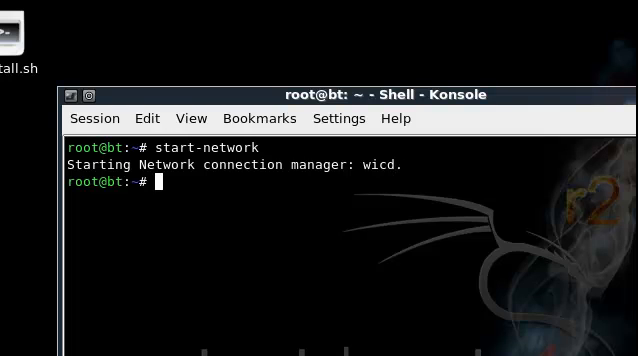
Step: Enter '/etc/init.d/wicd start' to start the wicd connection manager
text(/etc/)
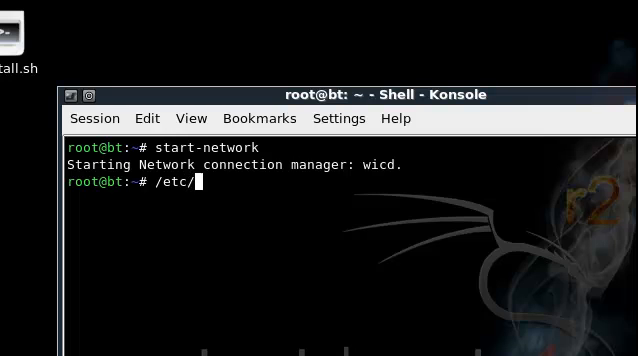
text(in)
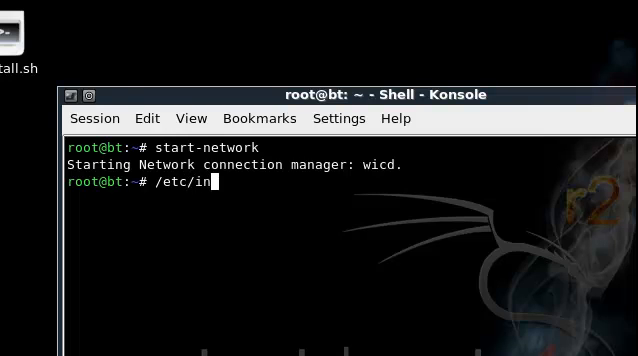
text(it.d/)
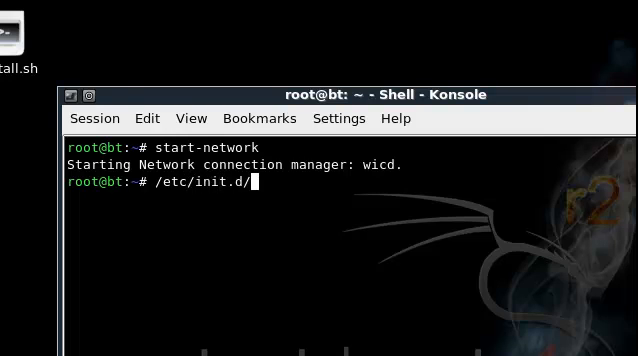
text(wicd start)
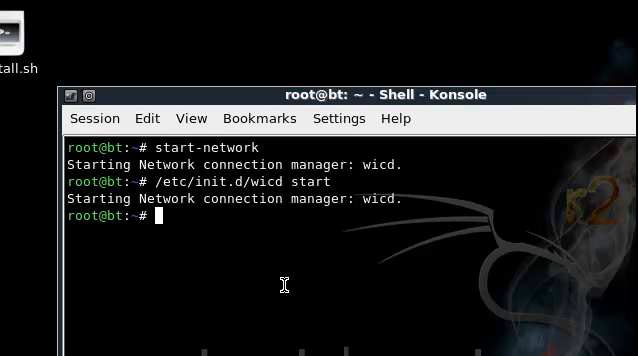
text(ap)
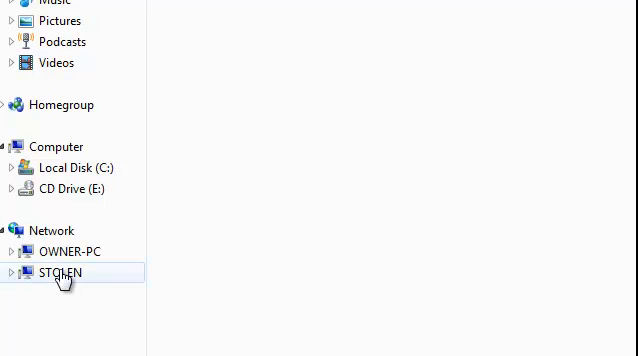
Step: Select and open STOLEN under Network in Windows Explorer
click(60, 272)
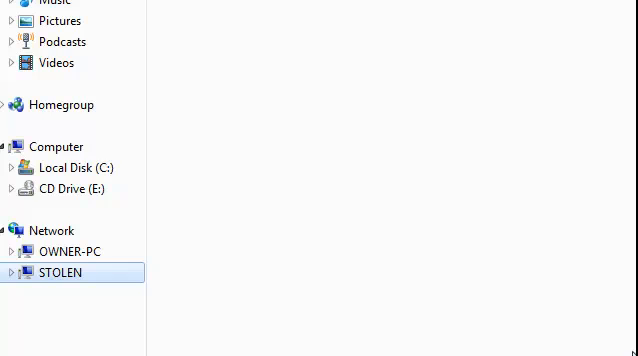
double_click(59, 272)
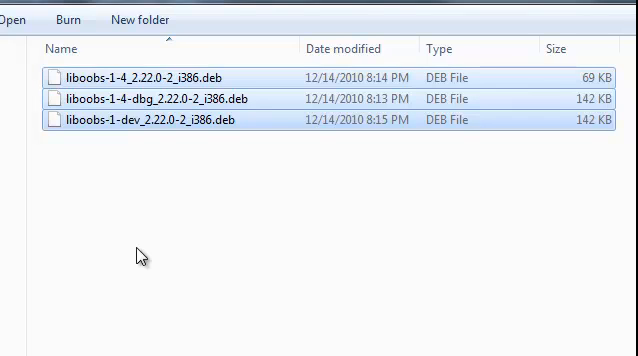
mouse_move(383, 250)
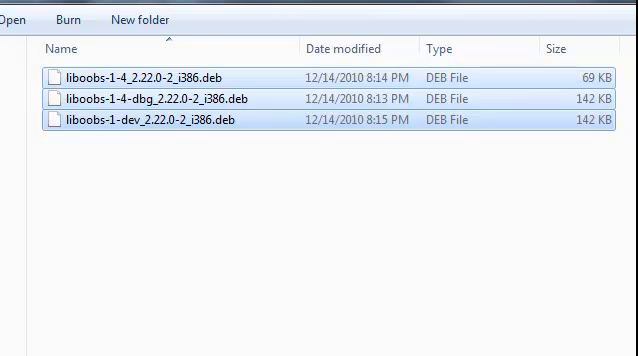
mouse_move(190, 42)
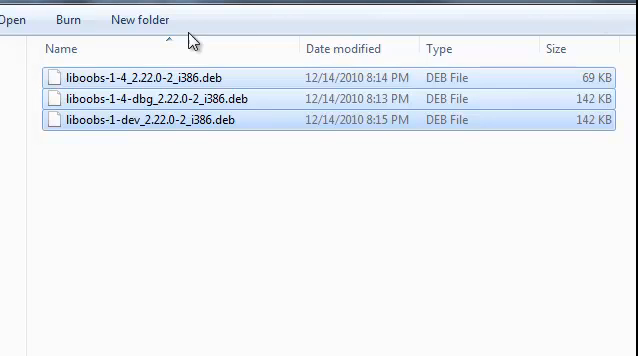